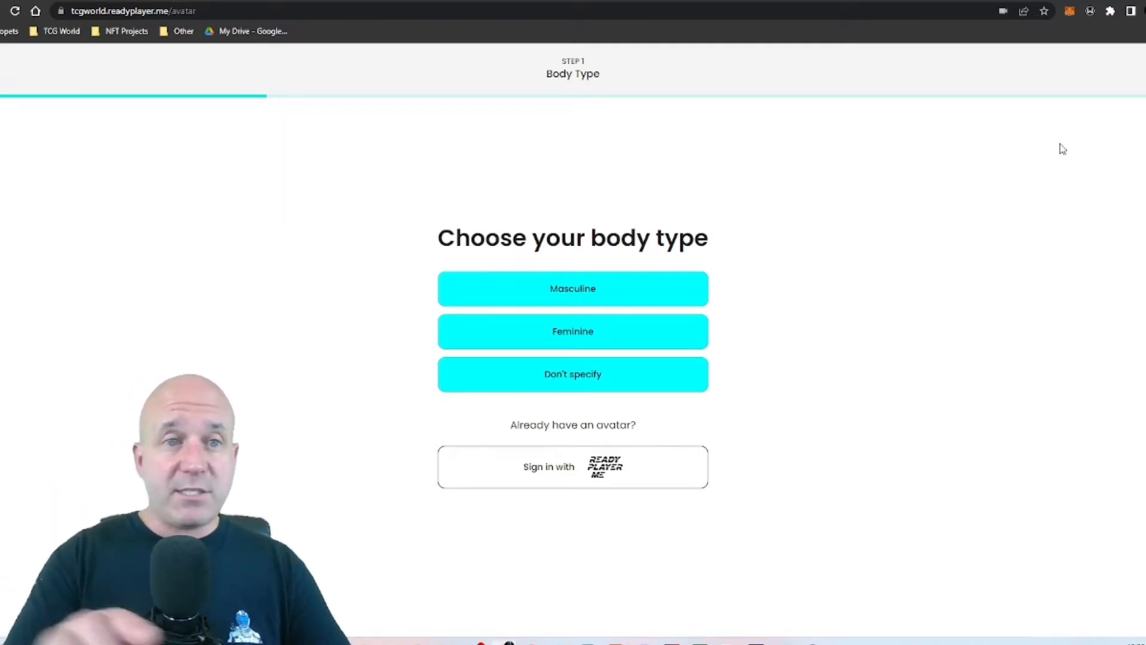
mouse_move(755, 216)
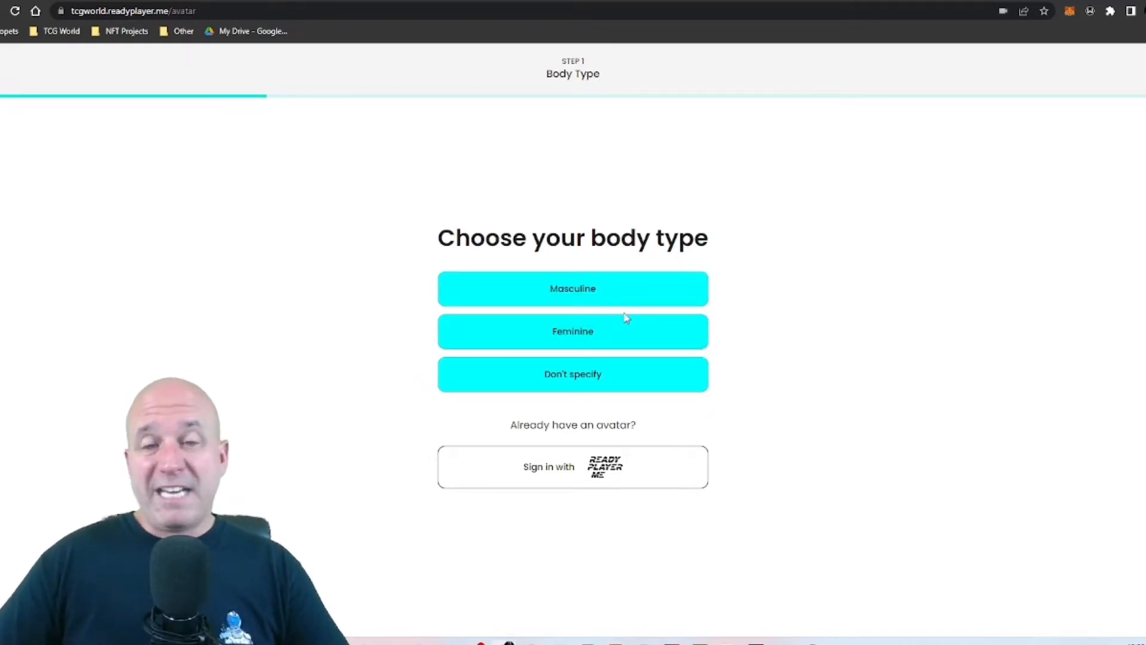
Choose the Masculine body type and continue without a selfie photo
click(574, 287)
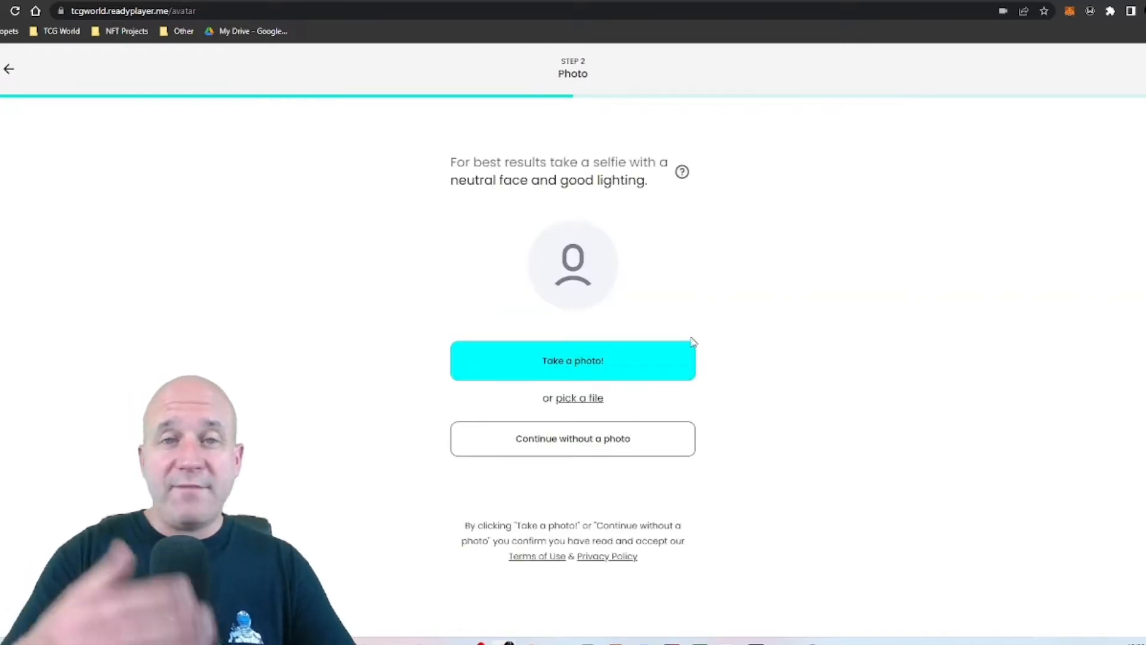
mouse_move(662, 381)
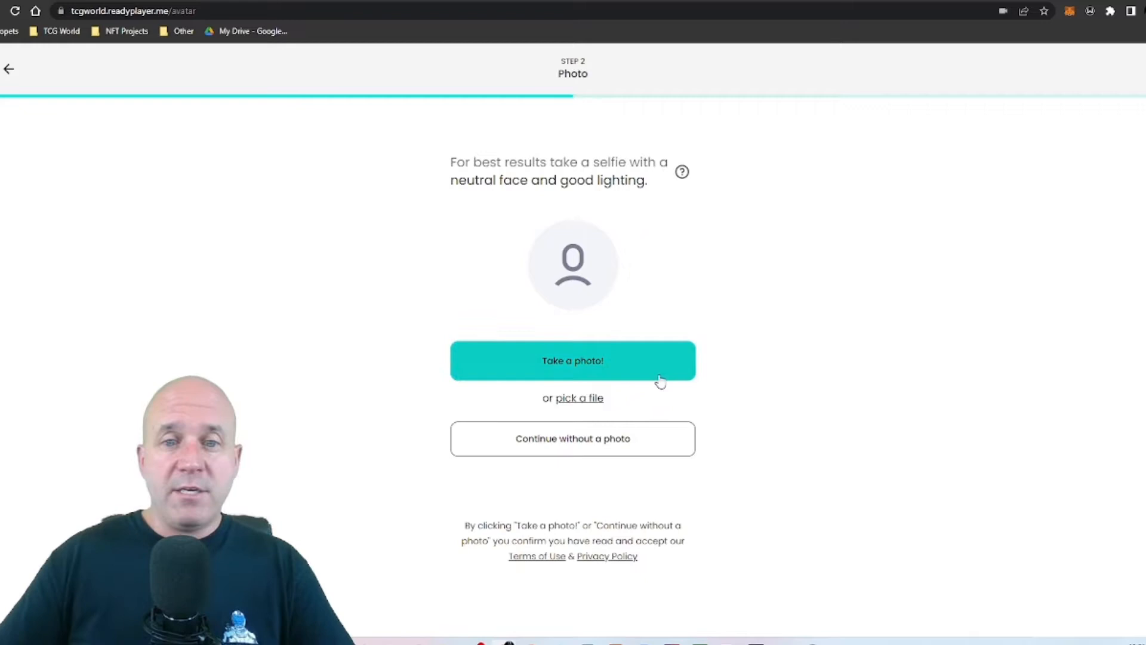
click(573, 438)
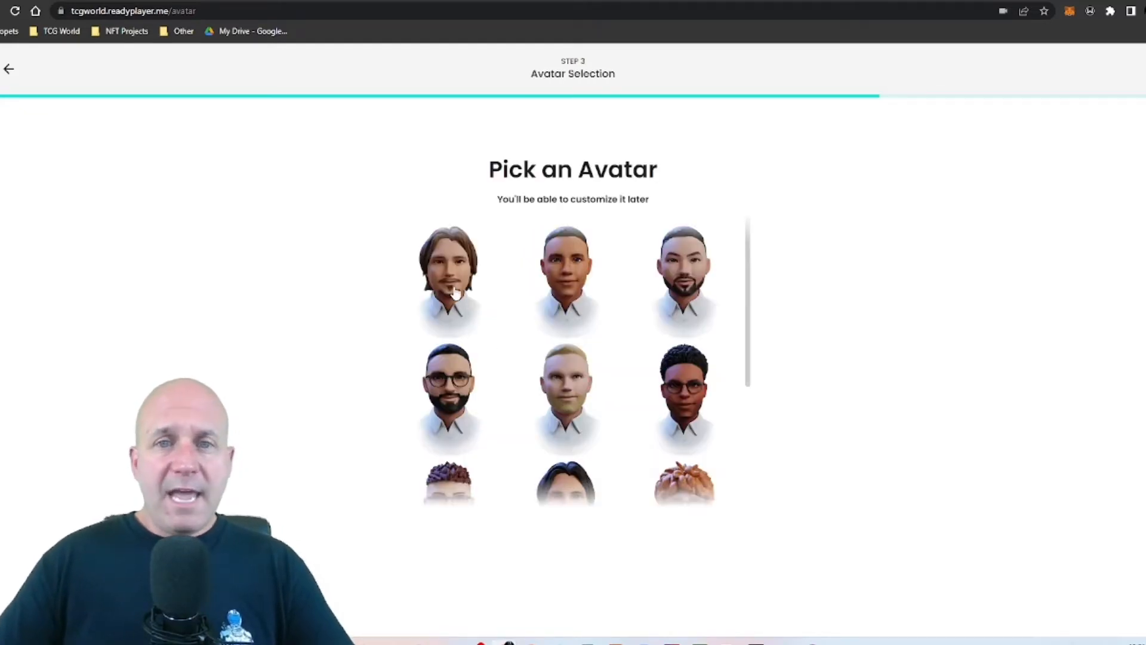
mouse_move(503, 318)
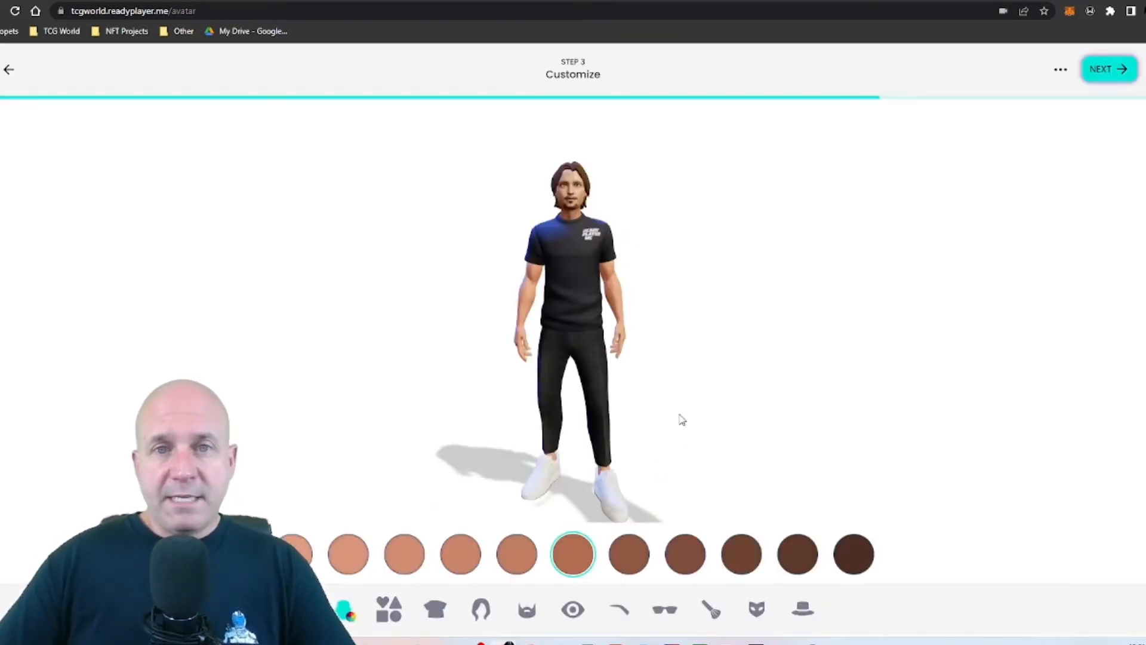
mouse_move(590, 563)
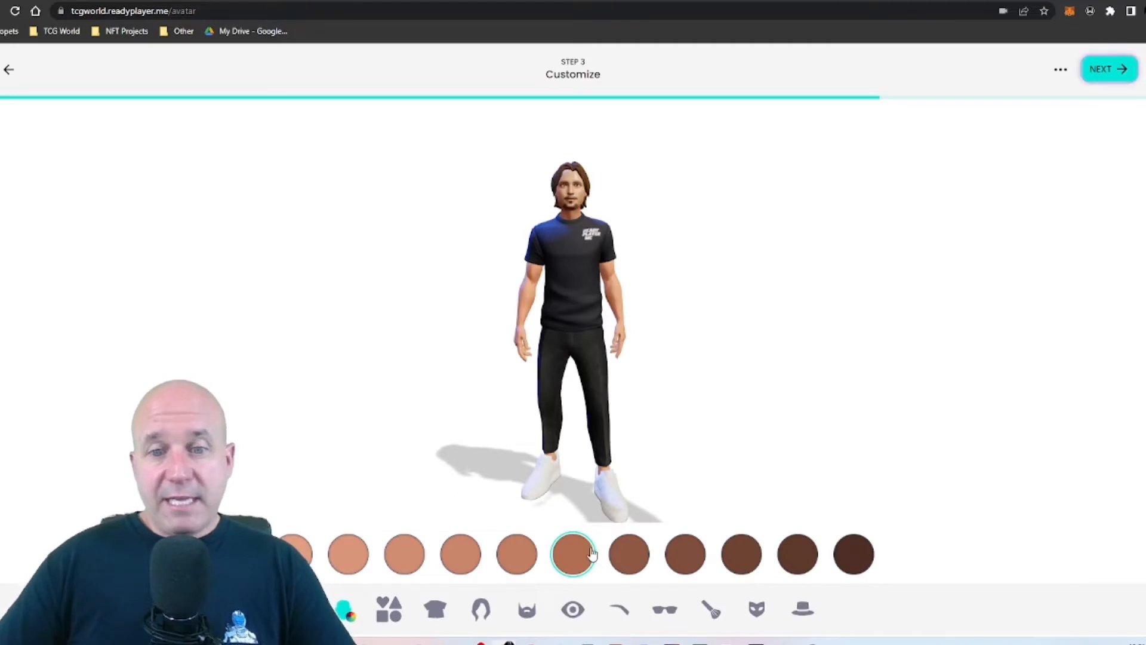
Try the darker and medium-brown skin tones, then return to the original tone
click(740, 554)
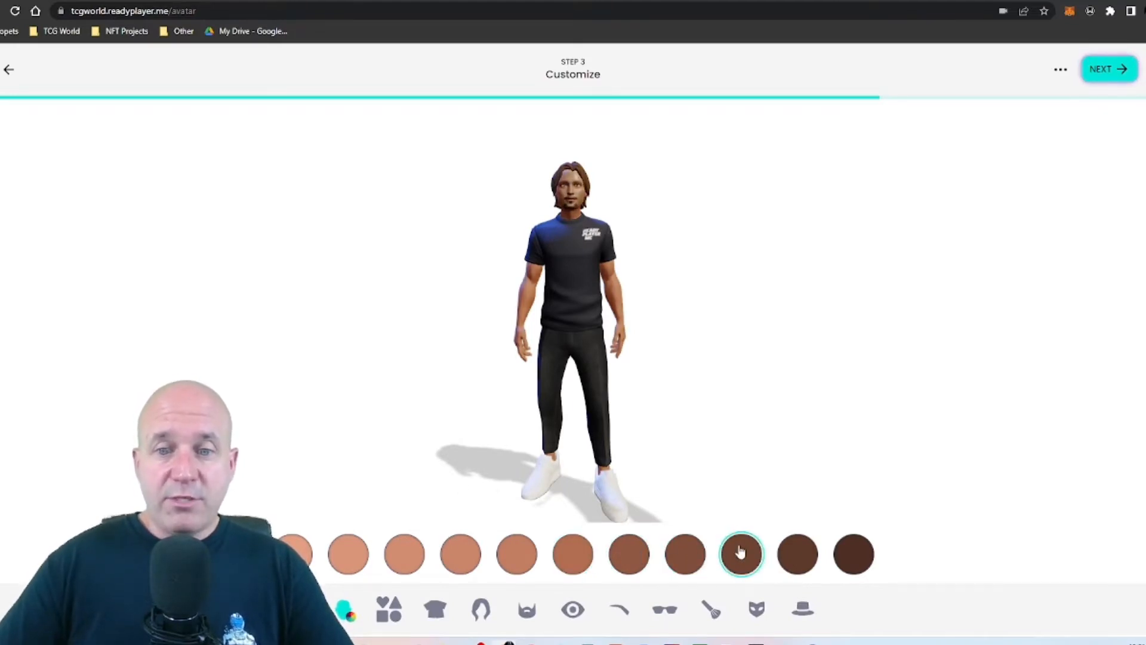
click(628, 554)
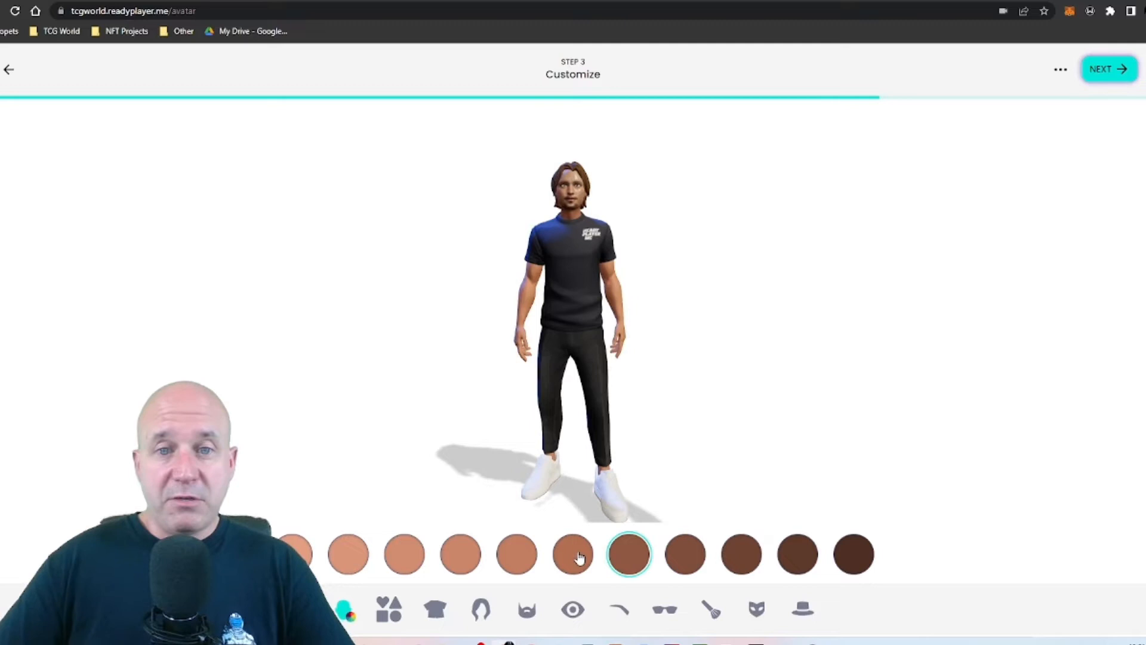
click(573, 555)
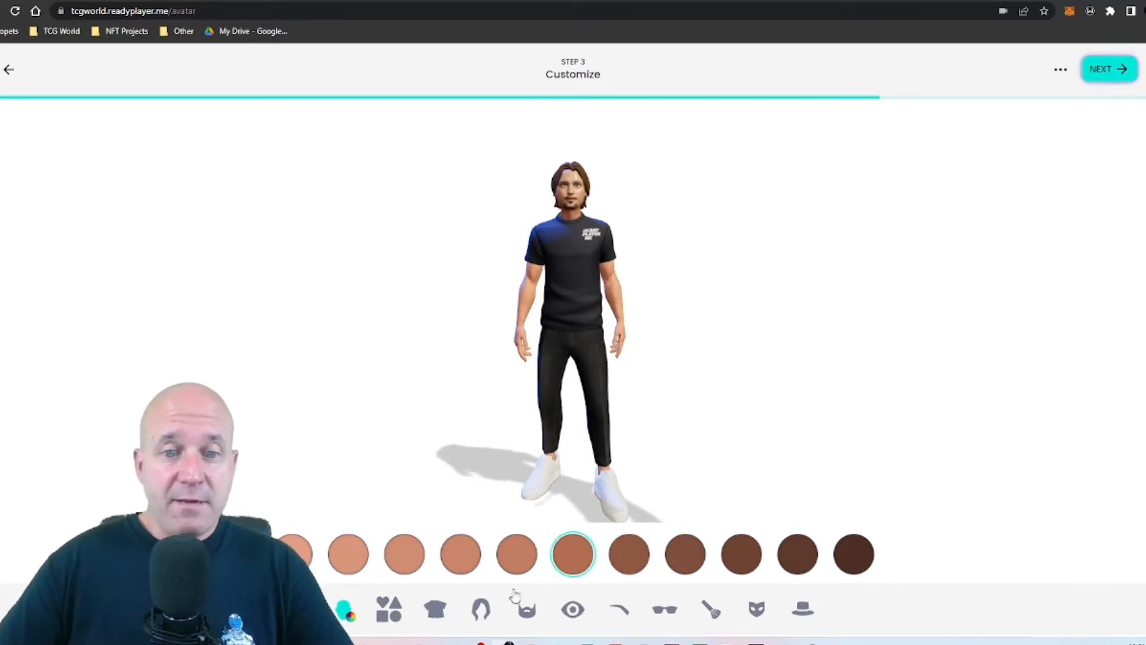
Browse the outfit, beard, eyebrow, glasses, face paint, mask and hat options, then finish with NEXT
click(437, 612)
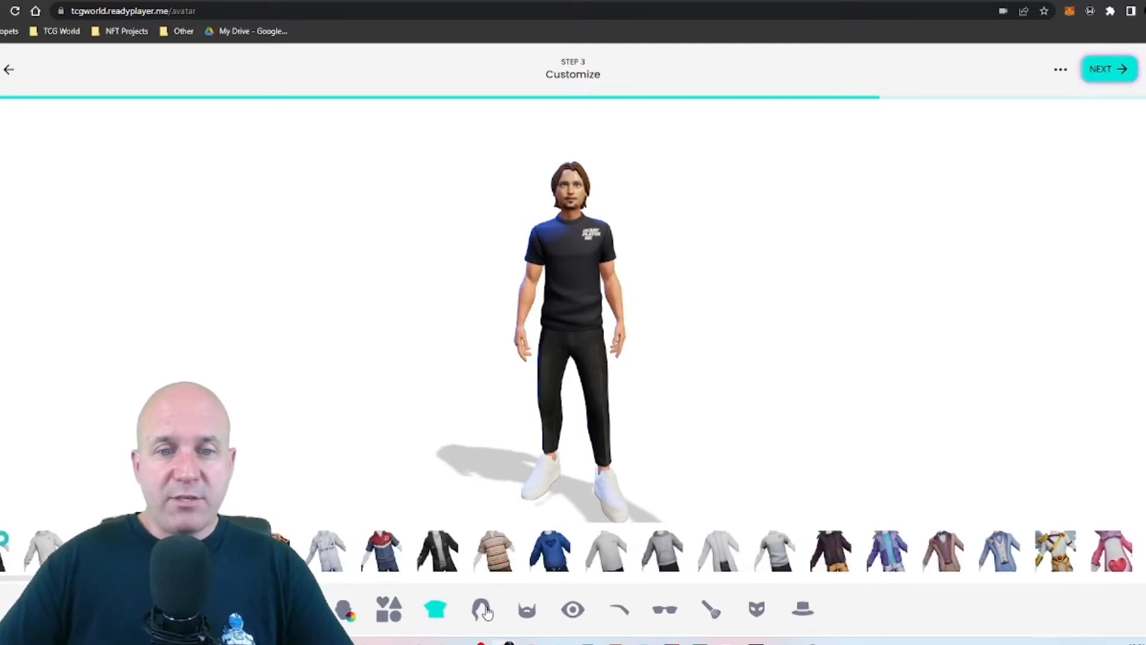
click(391, 614)
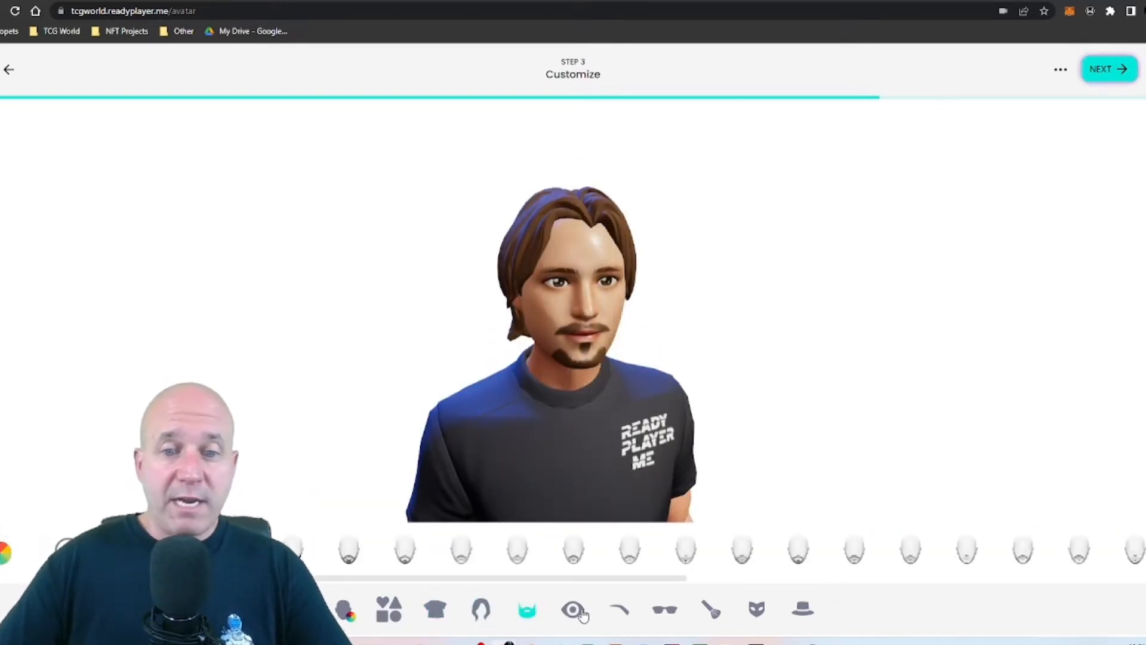
click(573, 610)
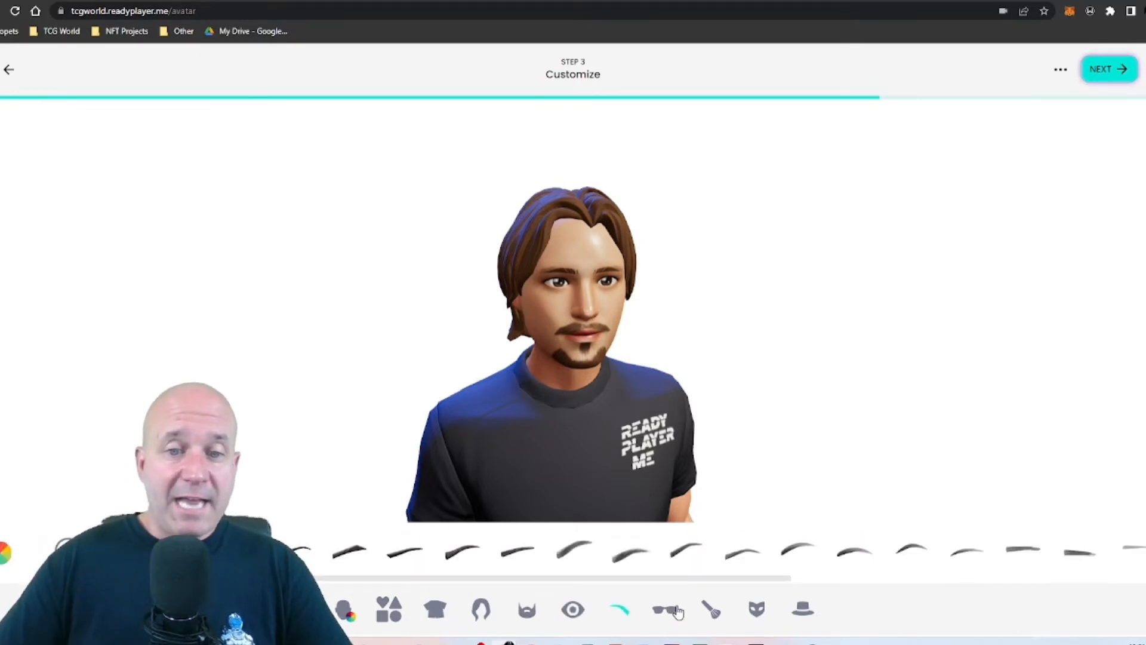
click(665, 611)
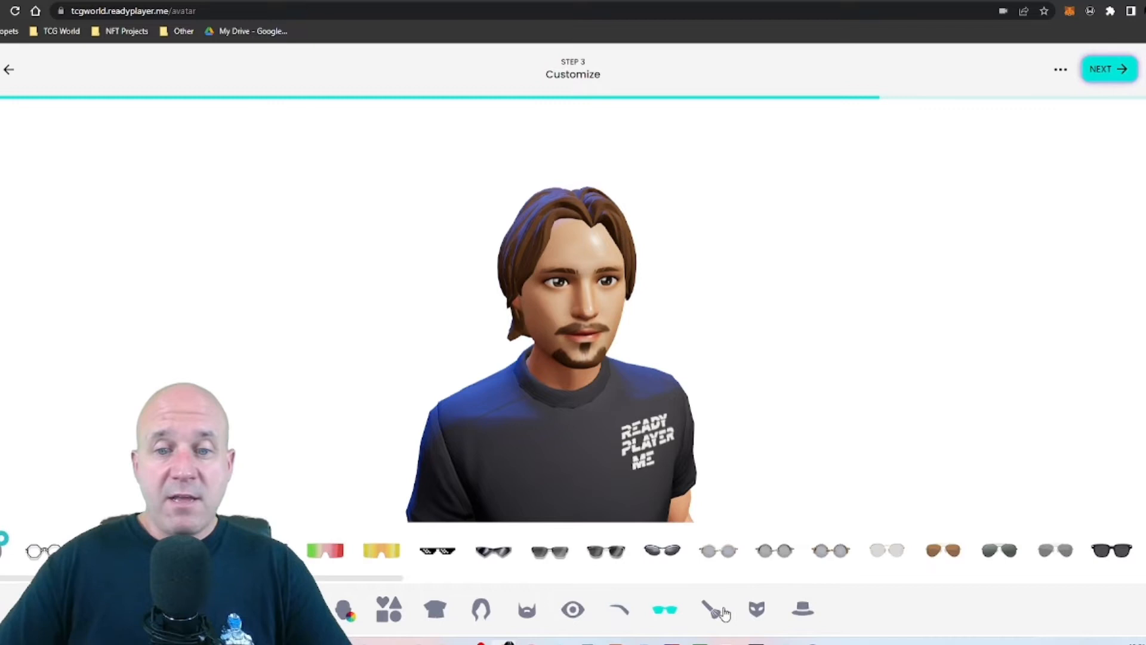
click(712, 609)
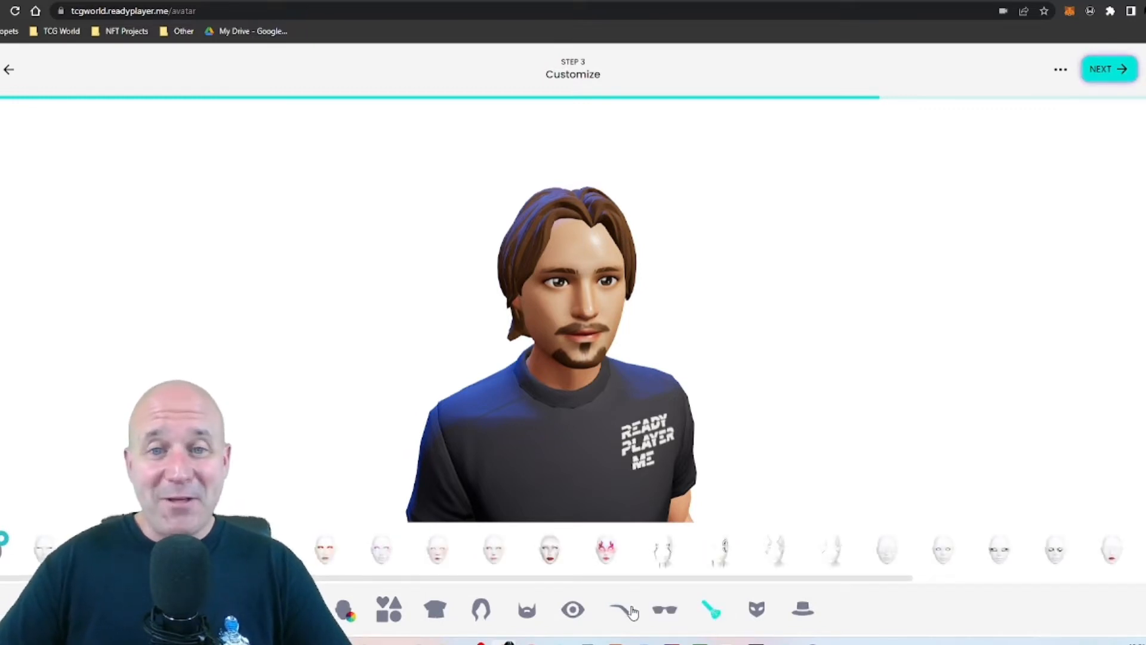
click(754, 609)
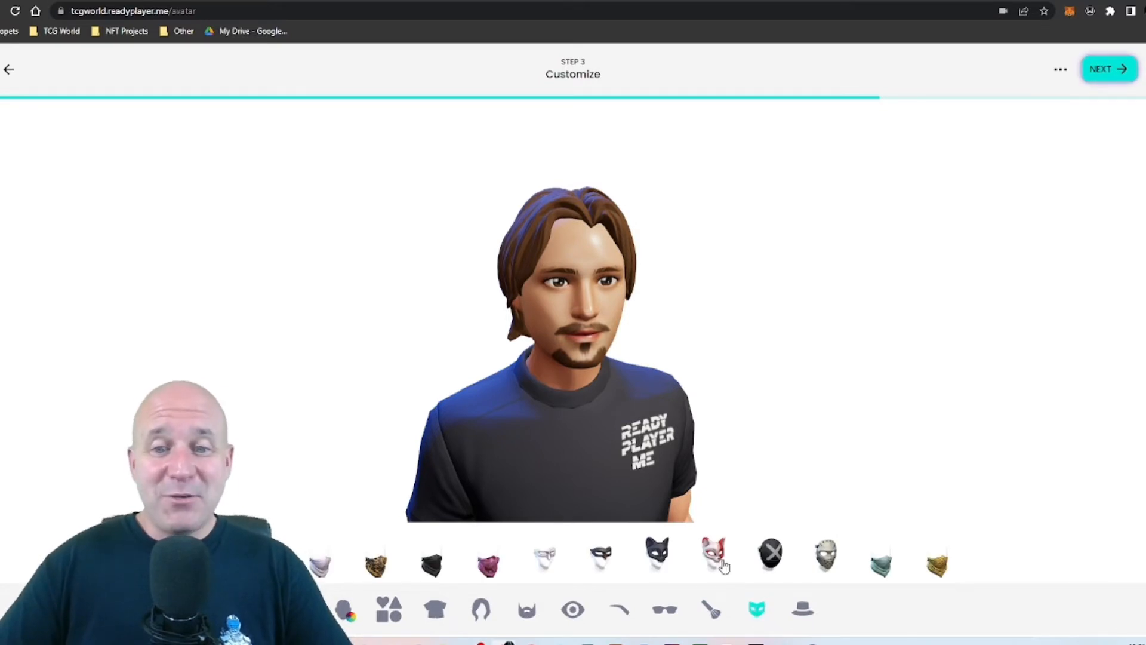
click(796, 609)
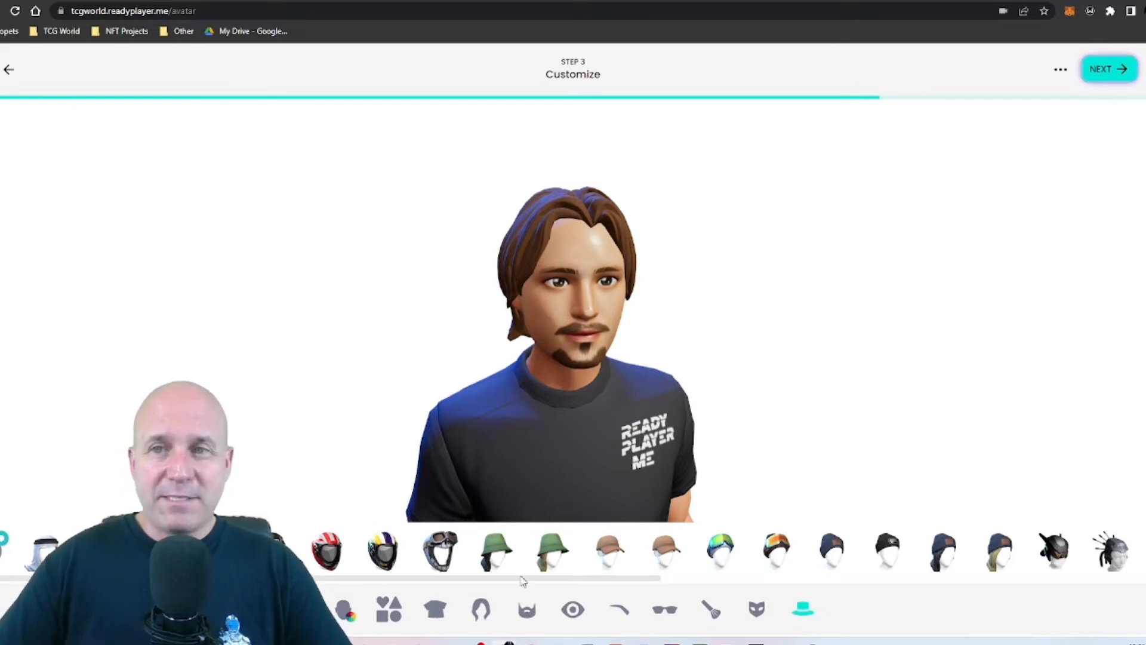
click(1110, 68)
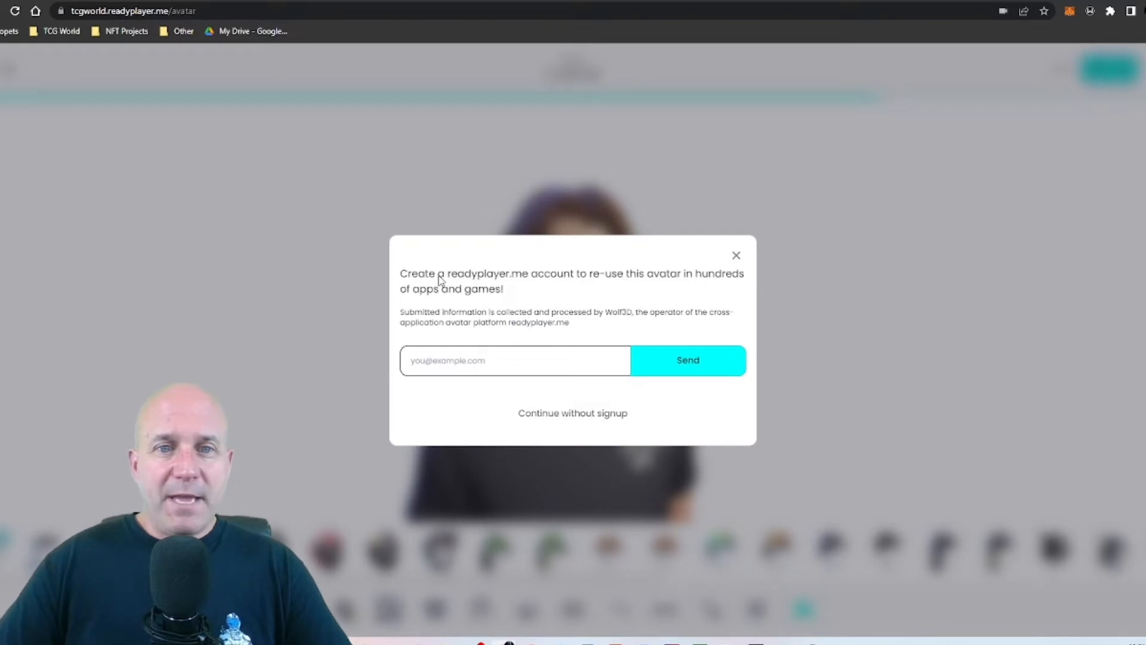
mouse_move(597, 283)
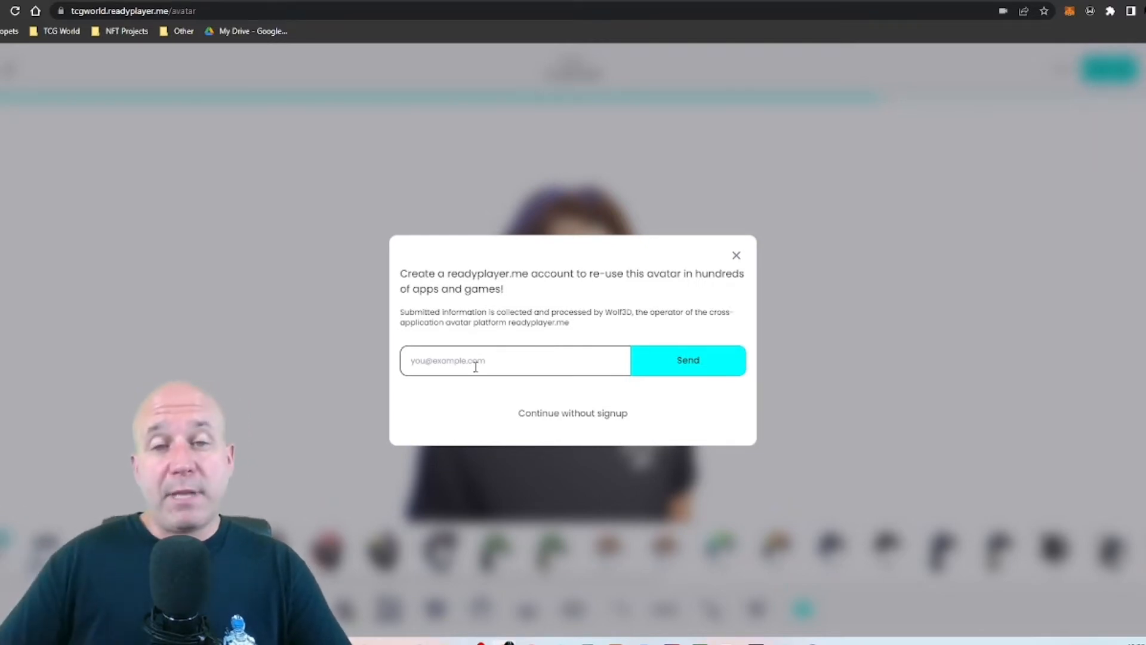
Skip account signup to reach the Download the avatar dialog
click(573, 413)
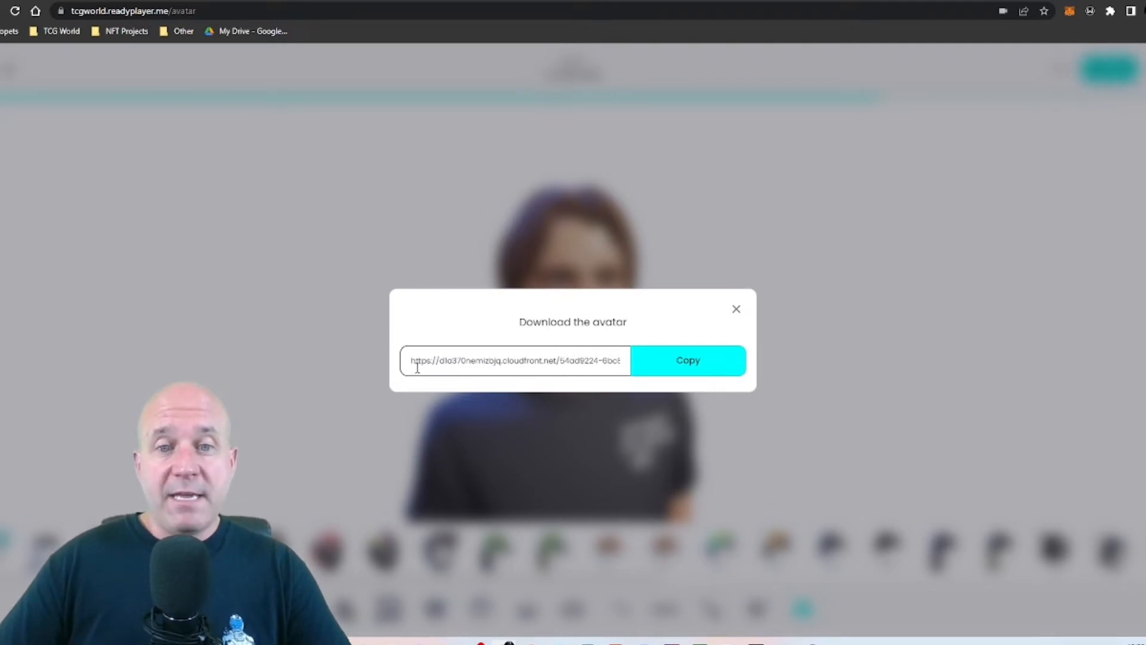
Select the avatar download URL and copy it to the clipboard
click(688, 361)
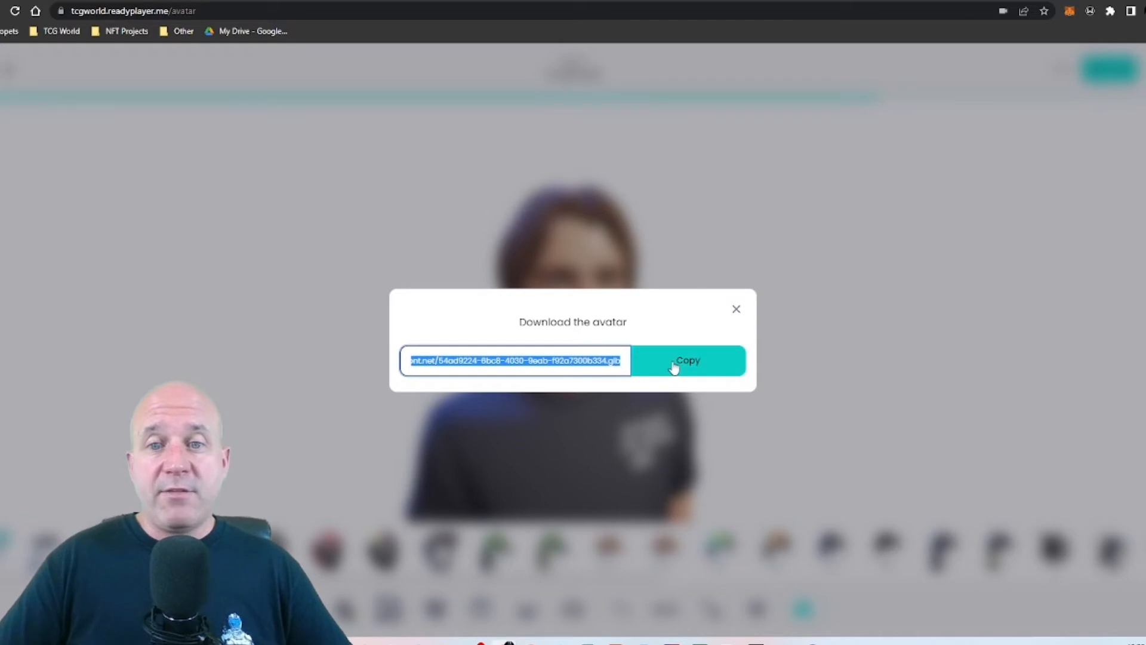
click(688, 361)
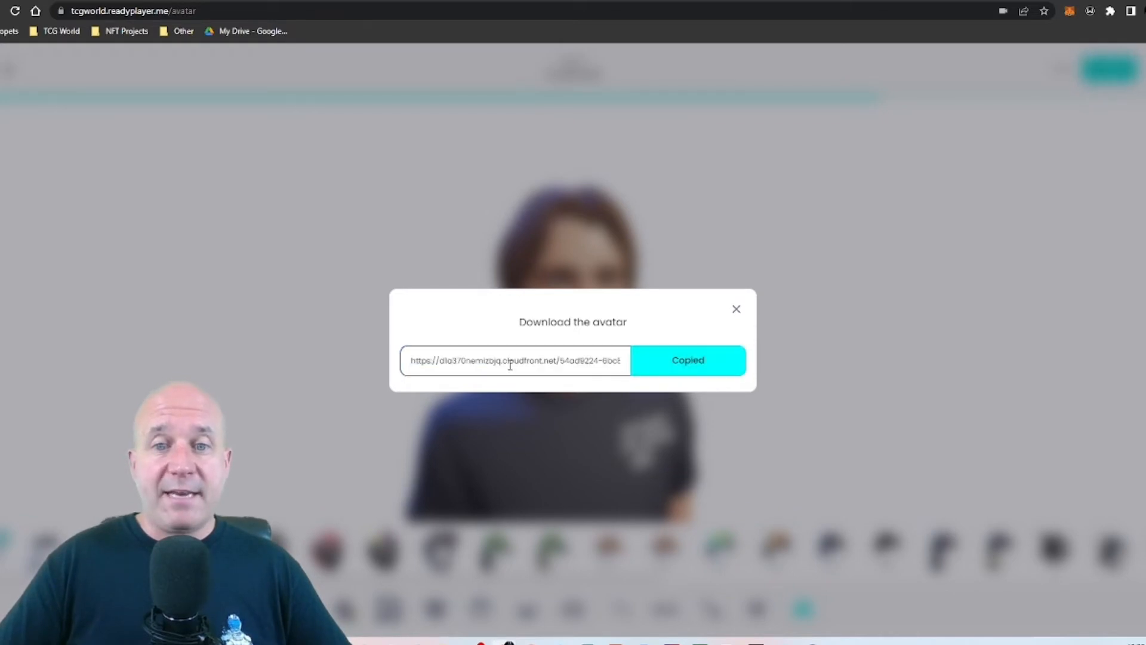